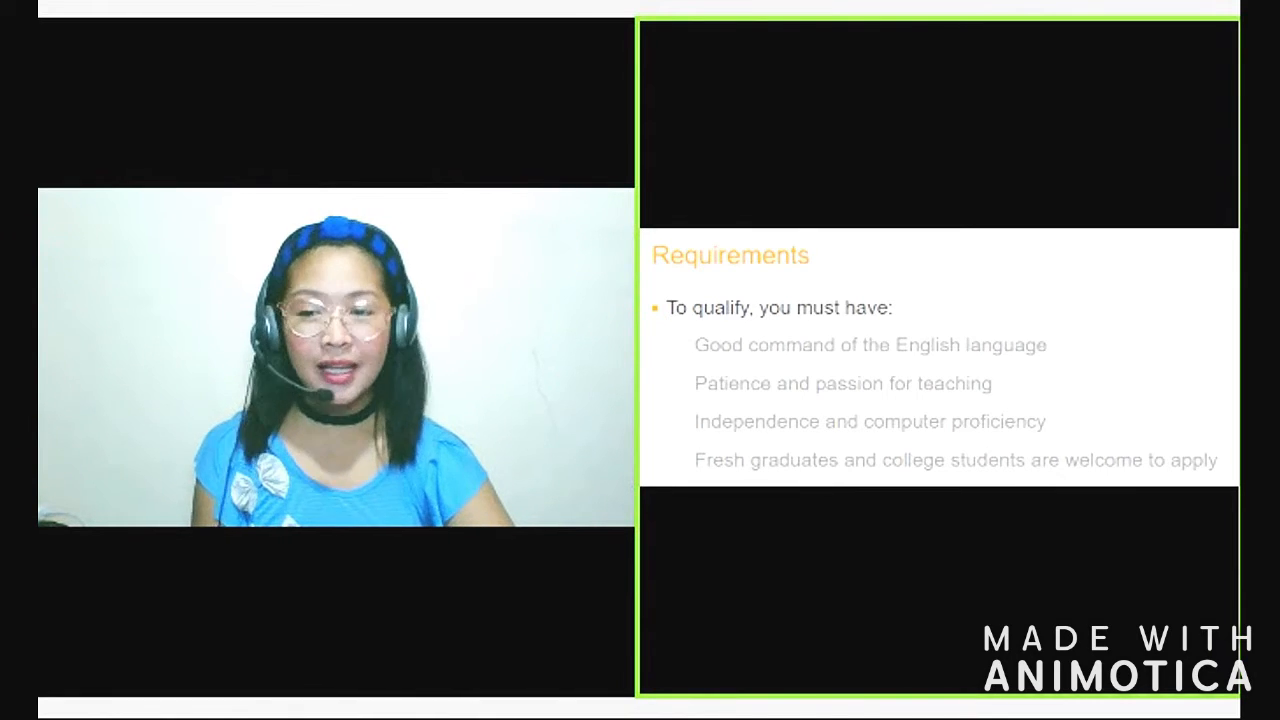
pyautogui.moveTo(833, 700)
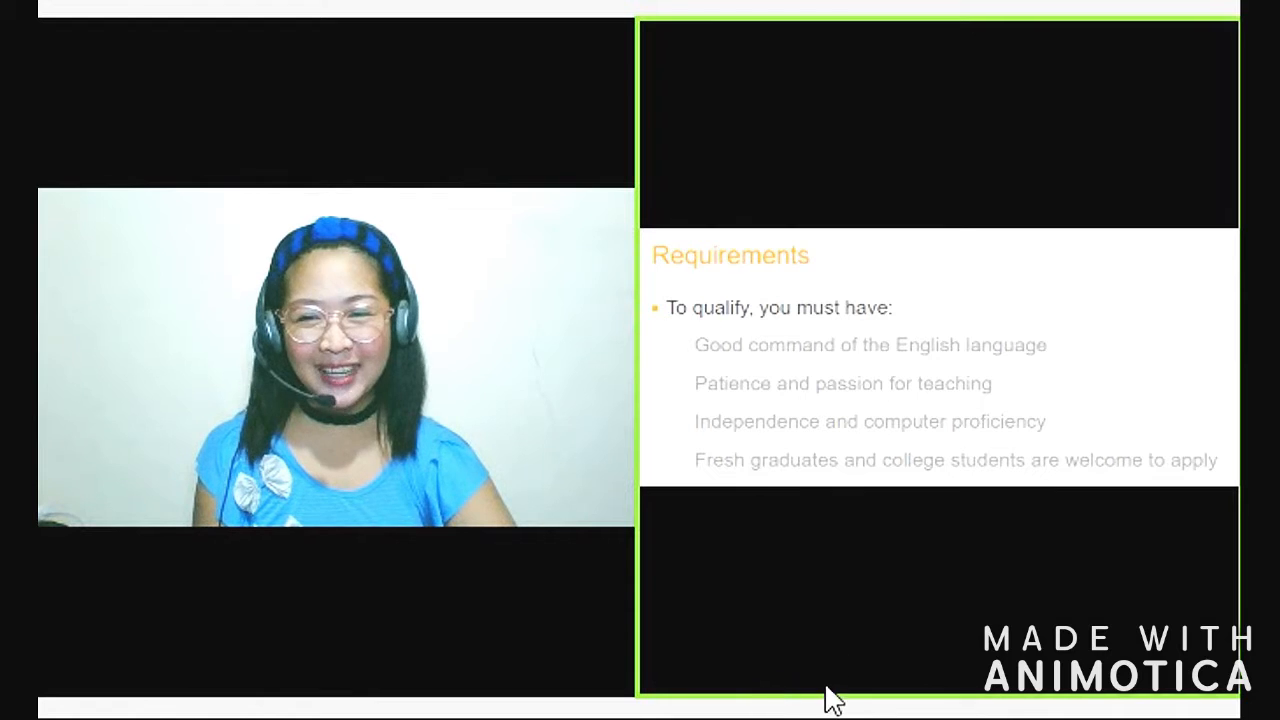